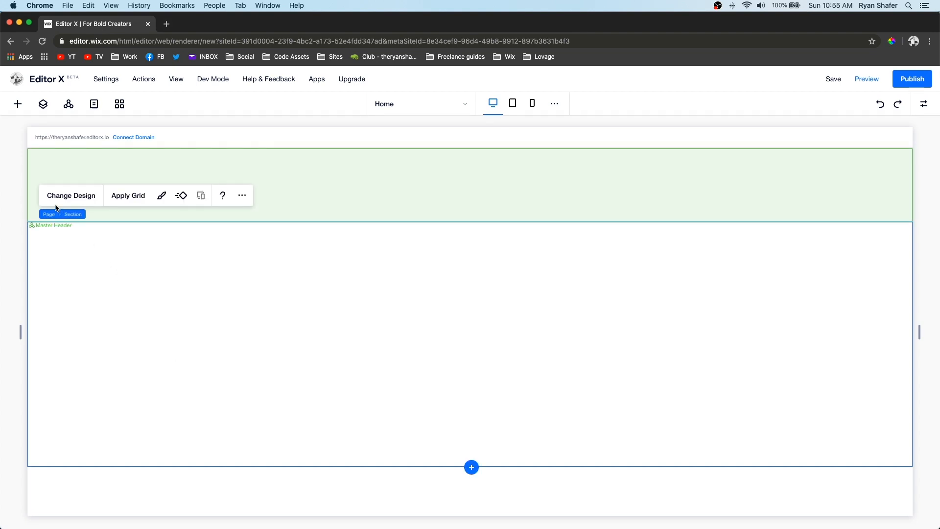
- Select the empty page section and browse the shapes and media elements
{"action": "left_click", "coordinate": [73, 214]}
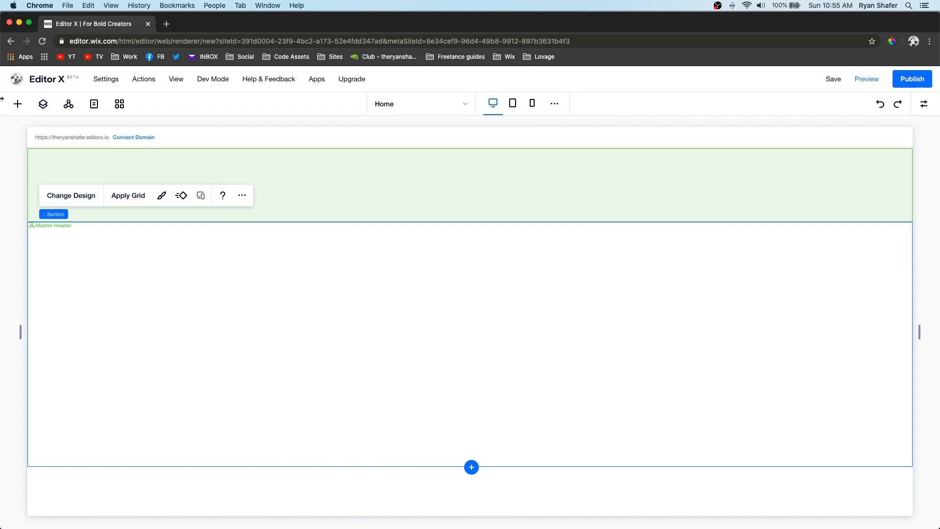
{"action": "left_click", "coordinate": [17, 104]}
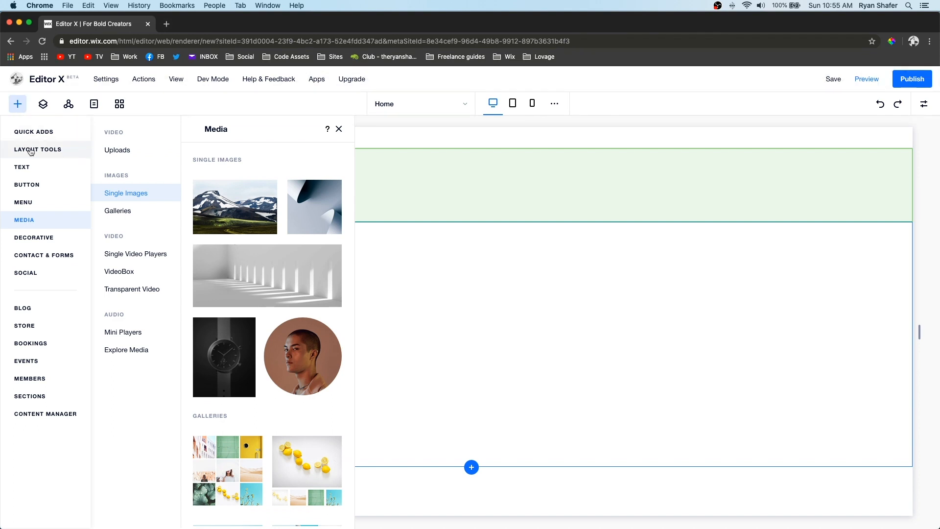
{"action": "left_click", "coordinate": [34, 237]}
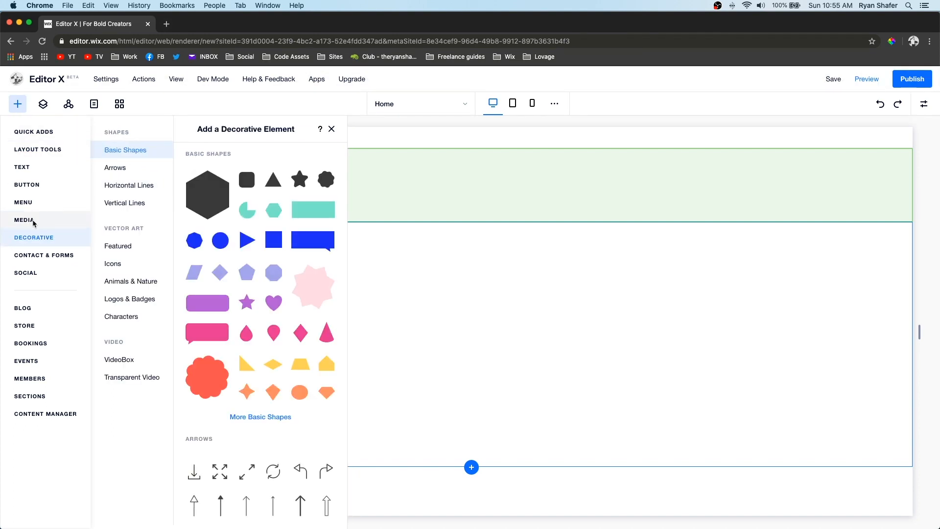
{"action": "left_click", "coordinate": [24, 219]}
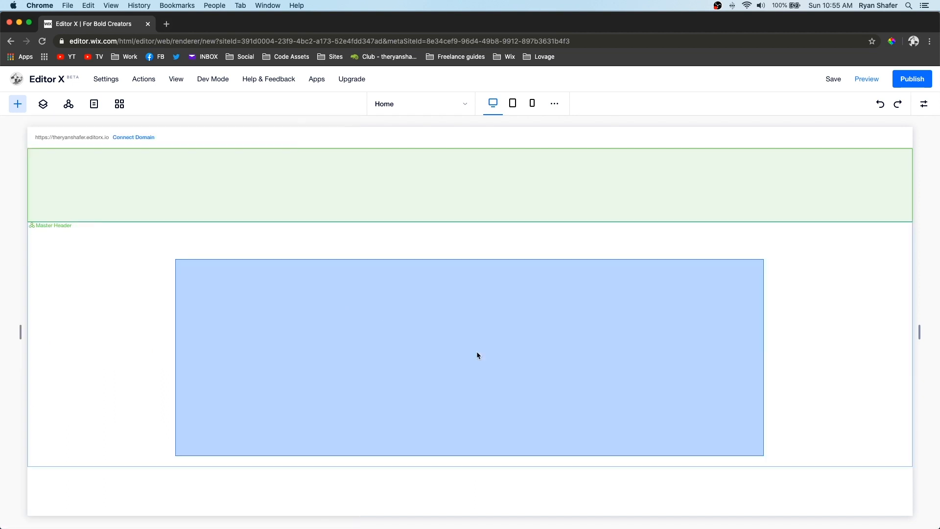
{"action": "left_click", "coordinate": [470, 355]}
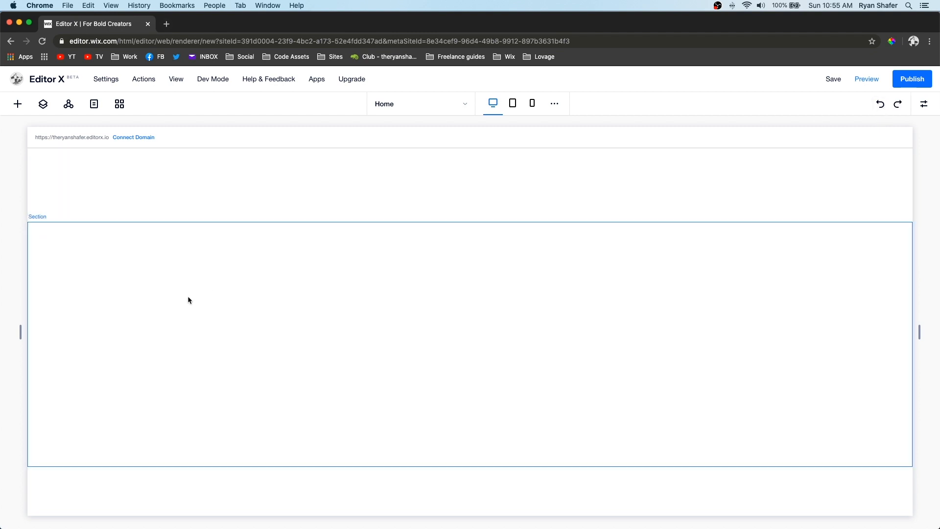
- Place the snow-capped mountain image from Single Images into the section
{"action": "left_click", "coordinate": [18, 104]}
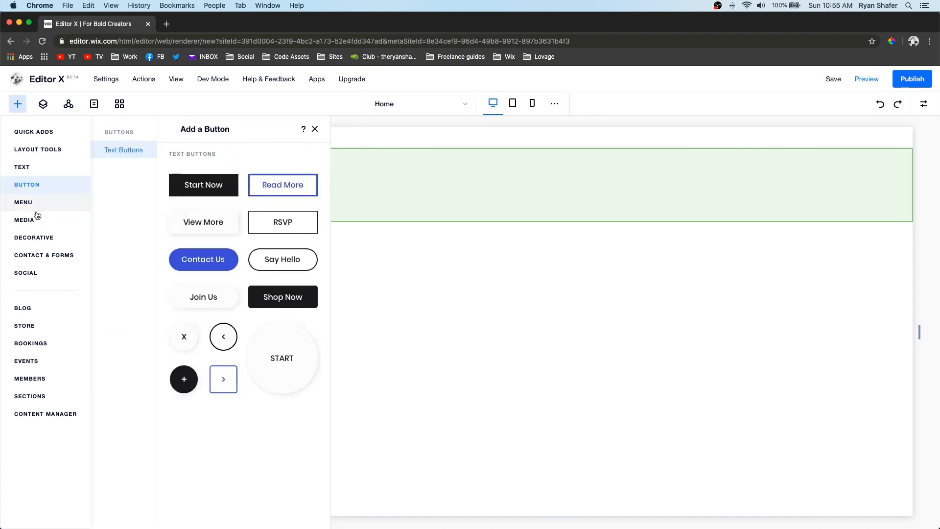
{"action": "left_click", "coordinate": [25, 219]}
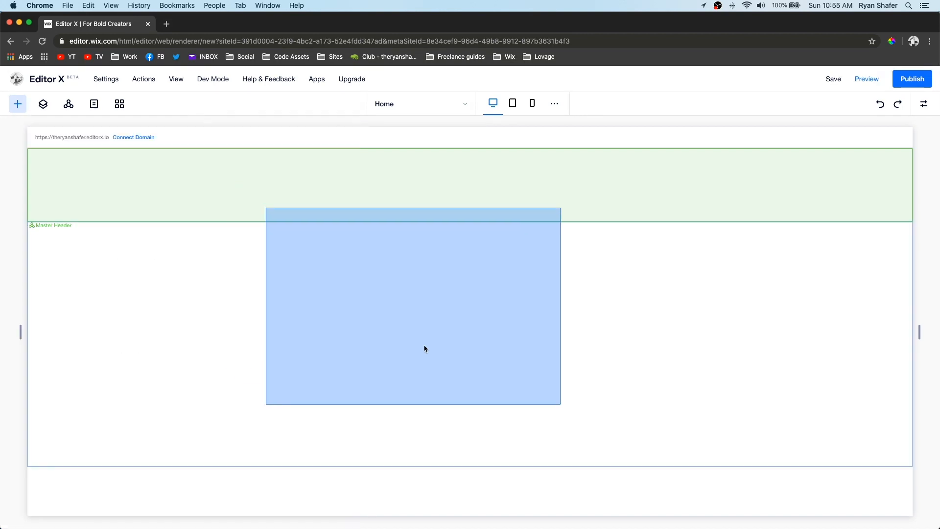
{"action": "left_click", "coordinate": [412, 309]}
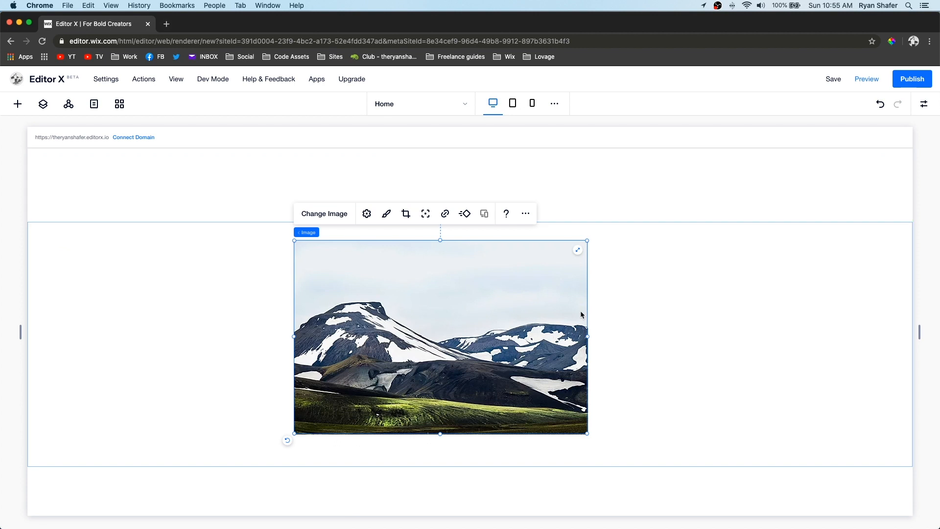
{"action": "mouse_move", "coordinate": [566, 252]}
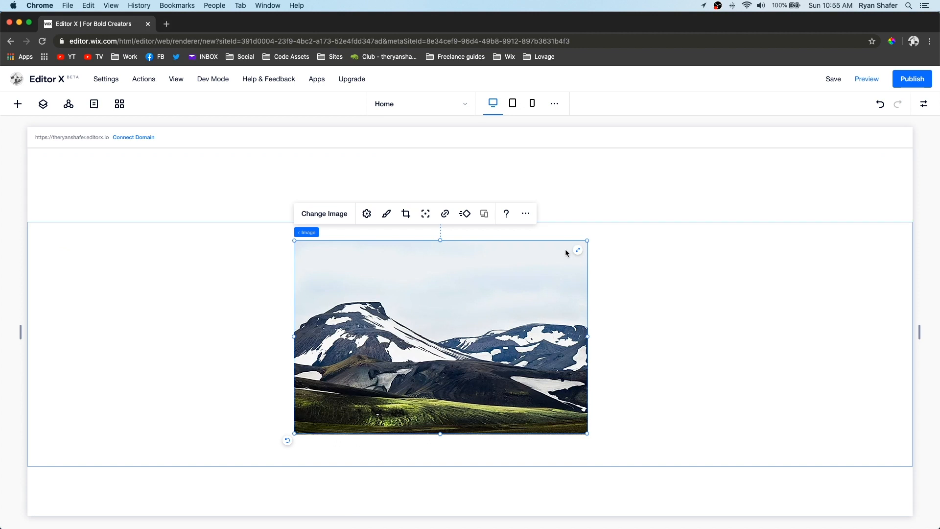
{"action": "mouse_move", "coordinate": [577, 250]}
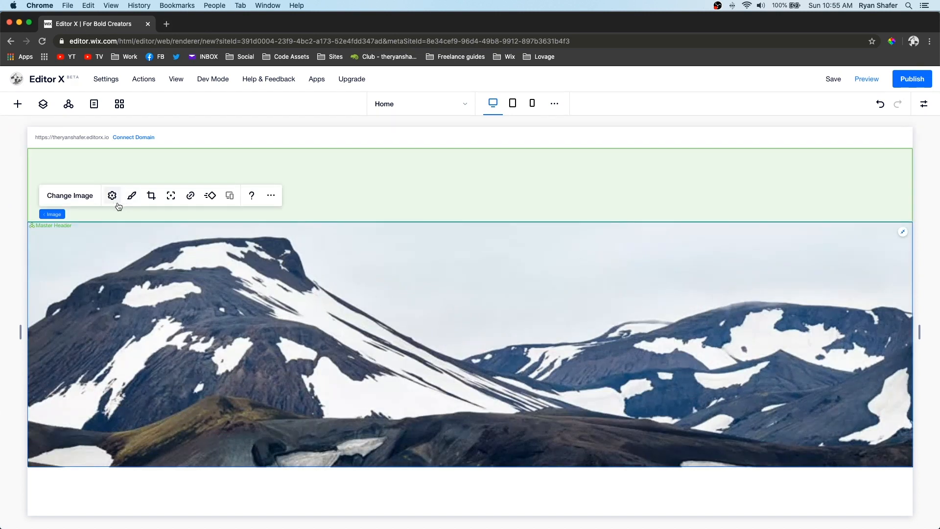
- Open the mountain image's settings and show the Scroll Behavior choices, still set to none
{"action": "left_click", "coordinate": [111, 195]}
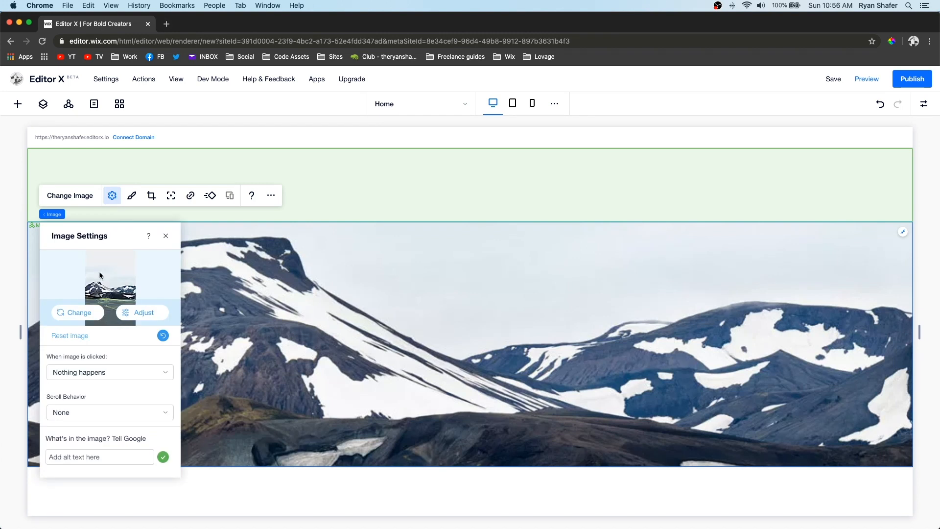
{"action": "left_click", "coordinate": [109, 413]}
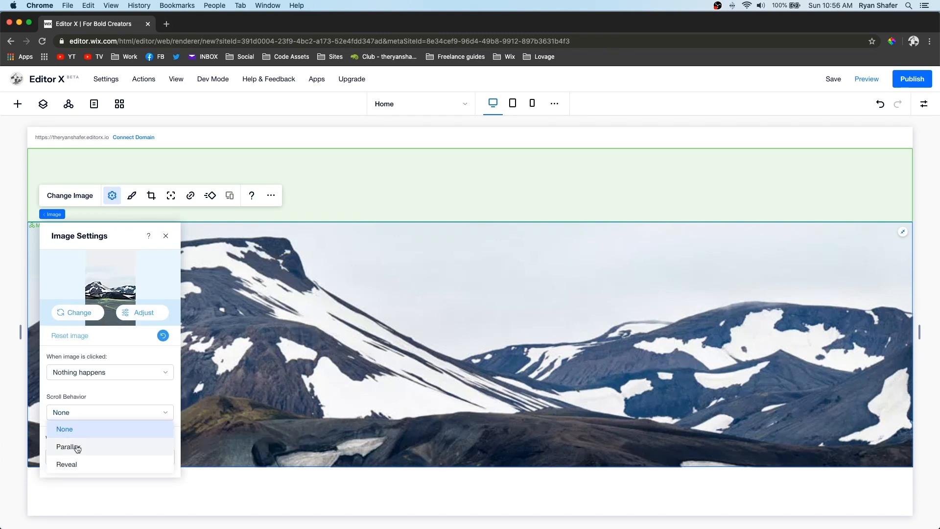
{"action": "mouse_move", "coordinate": [78, 461]}
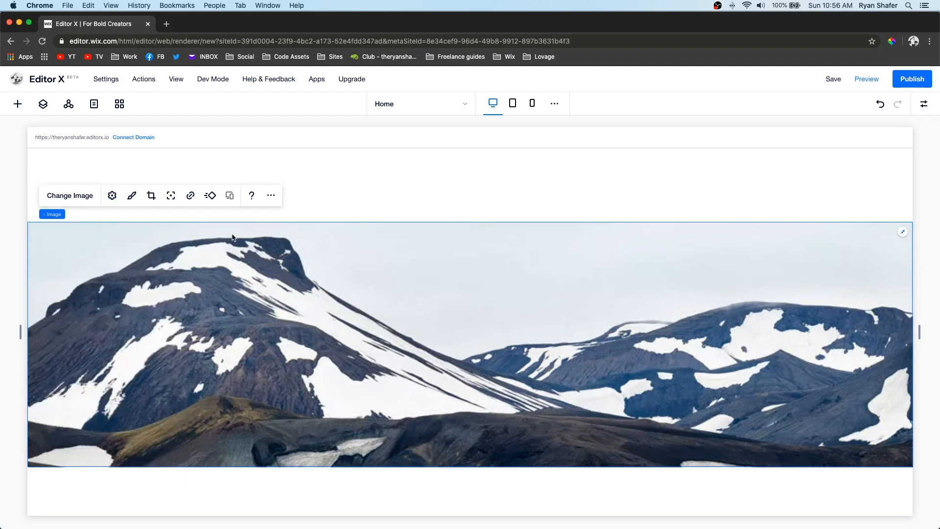
- Drag the image's focal point down onto the green hillside below the peaks
{"action": "left_click", "coordinate": [171, 196]}
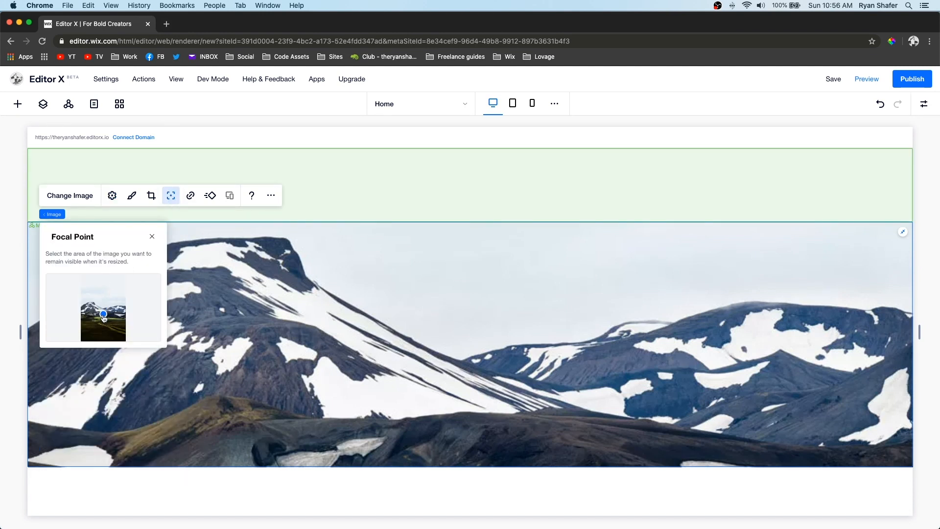
{"action": "left_click_drag", "start_coordinate": [103, 315], "coordinate": [103, 311]}
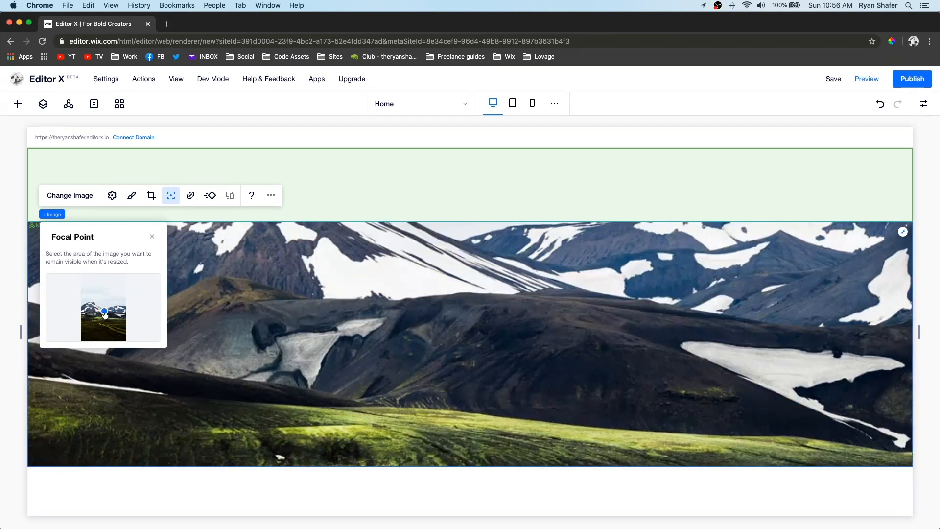